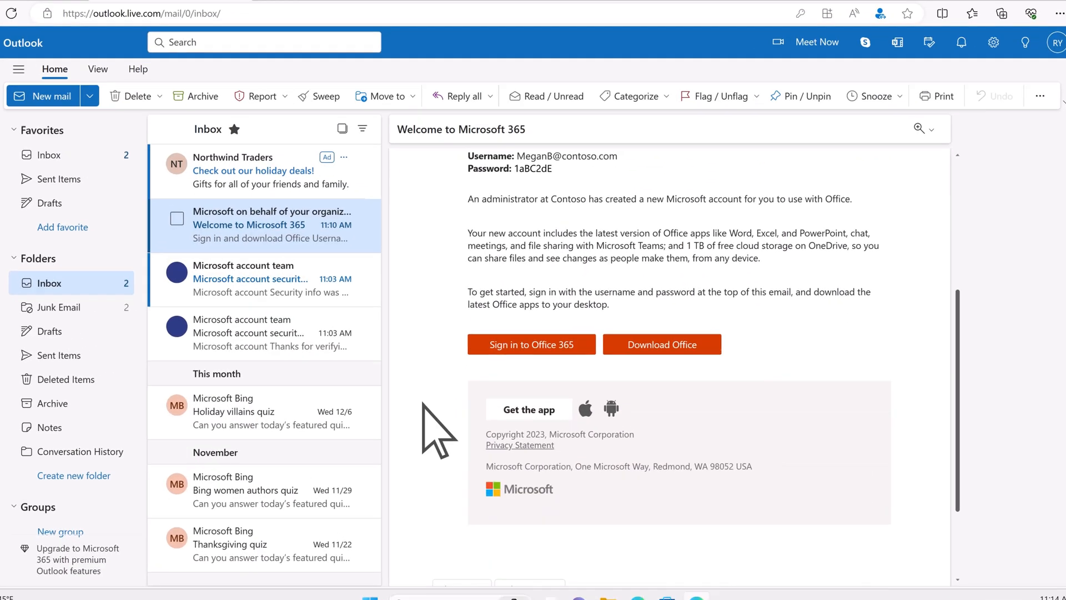
Sign in to Microsoft 365 from the welcome email with the username and temporary password, then save a new password.
click(530, 344)
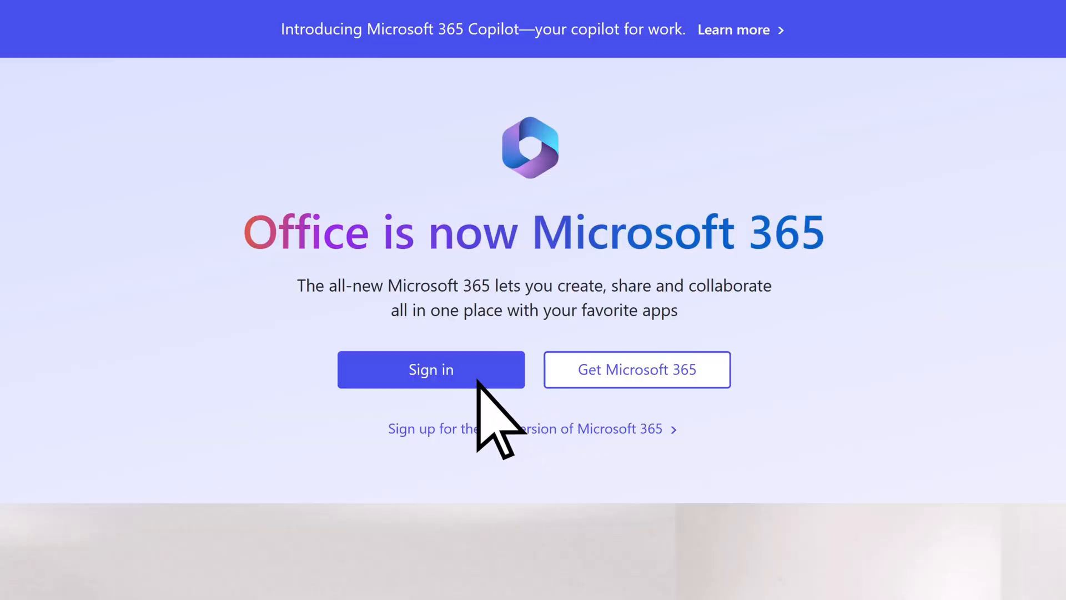
click(431, 370)
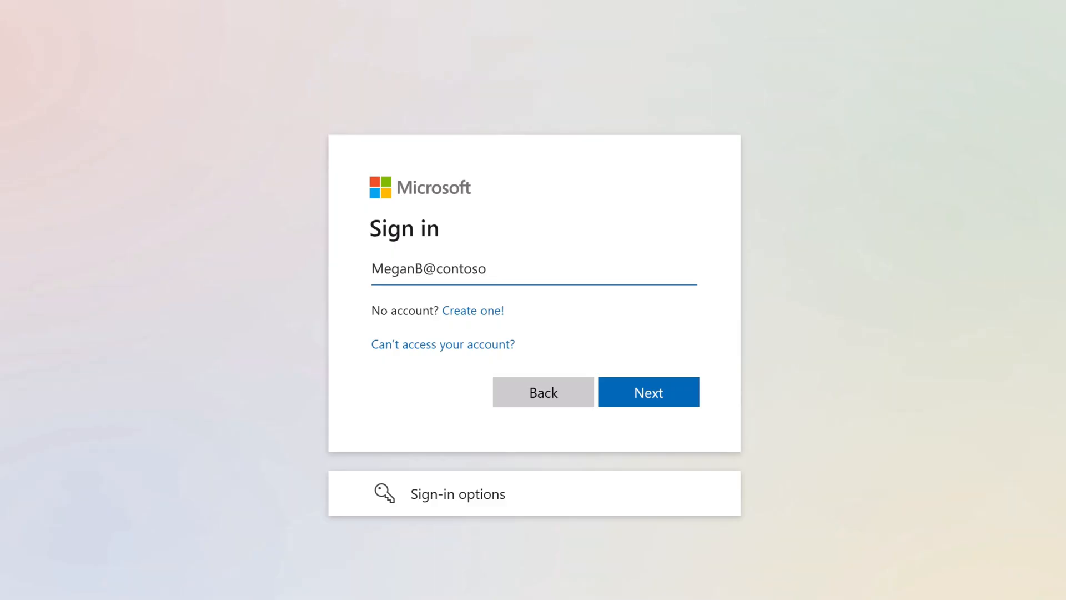
click(649, 391)
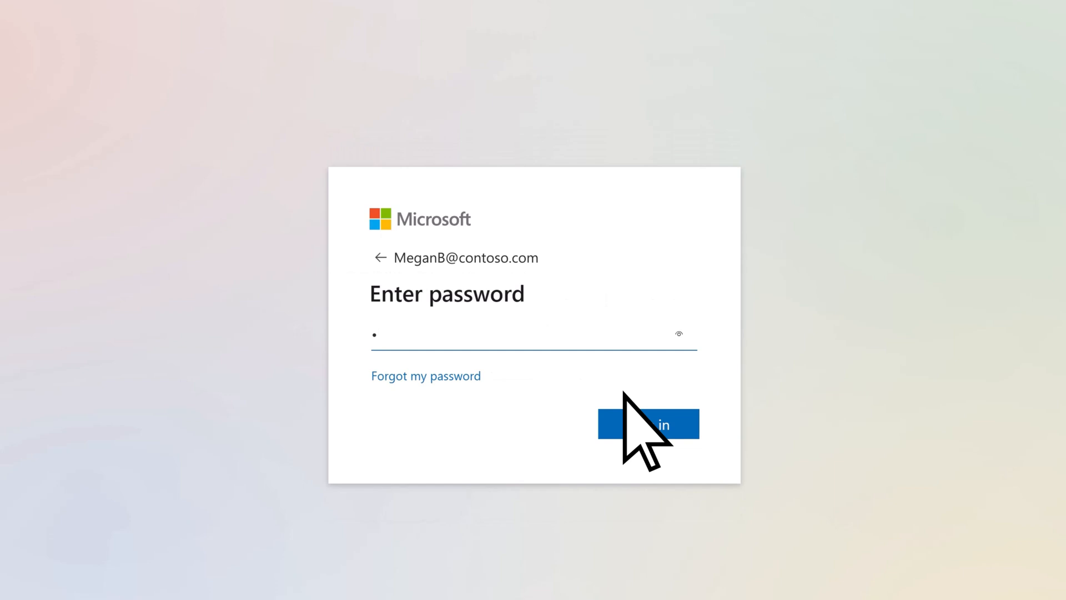
click(646, 425)
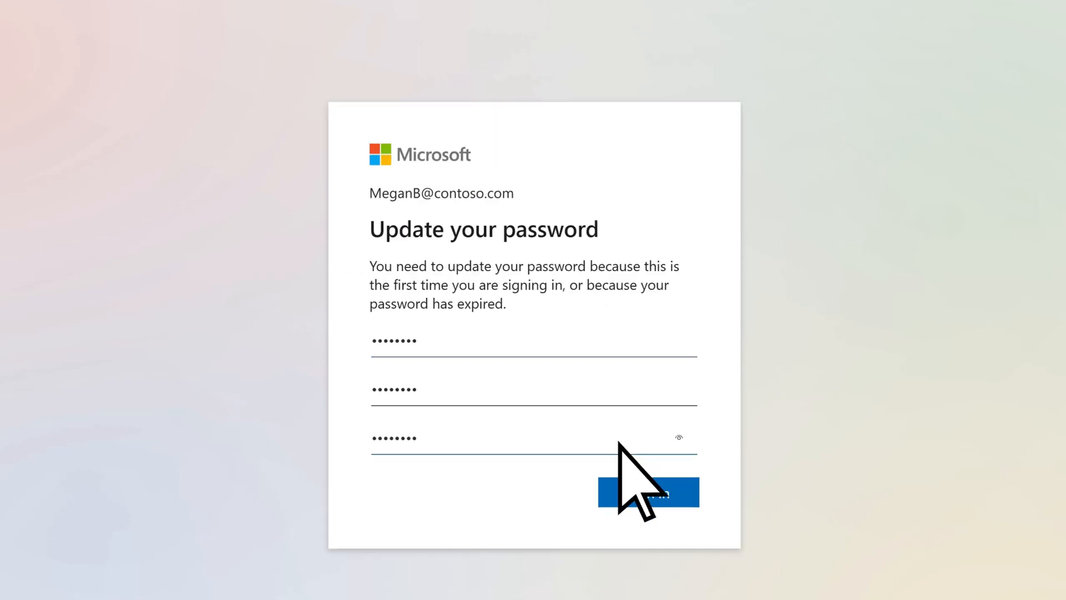
click(657, 494)
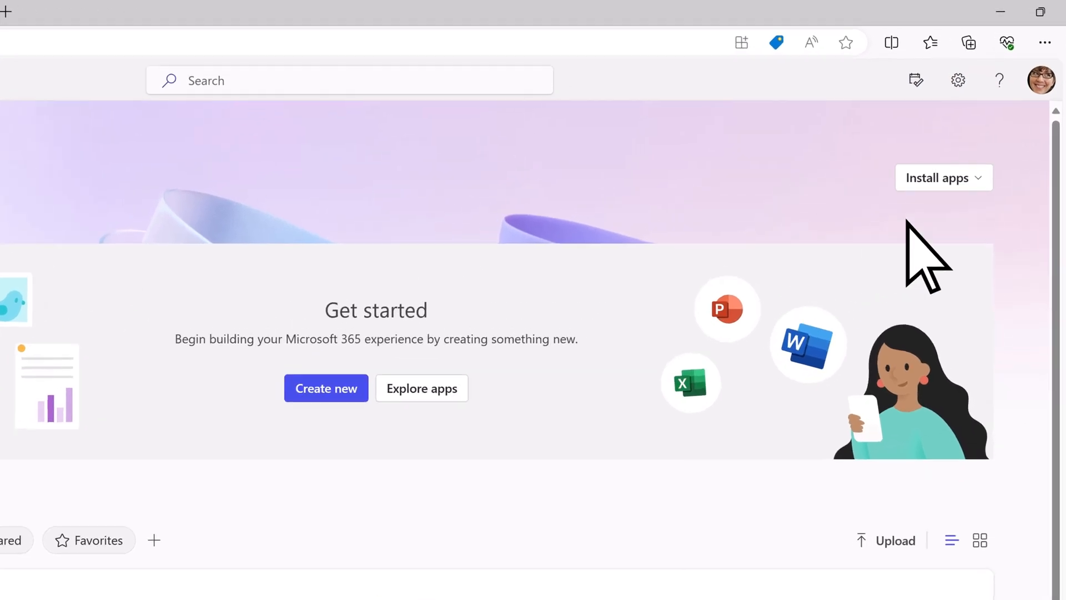
Download OfficeSetup.exe, run the installer and dismiss the installation-complete message.
click(944, 176)
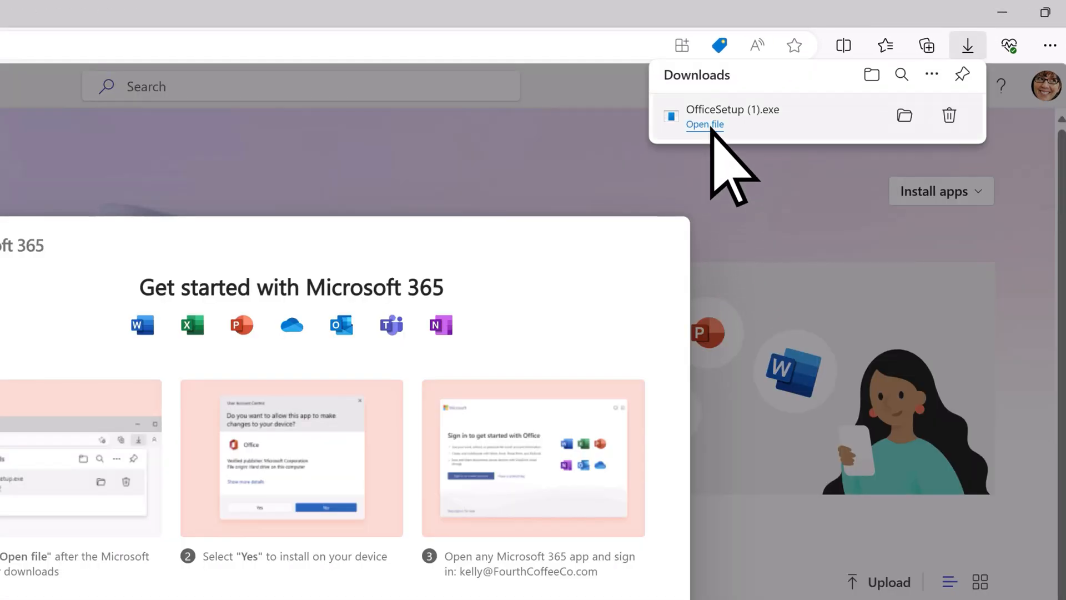
click(704, 125)
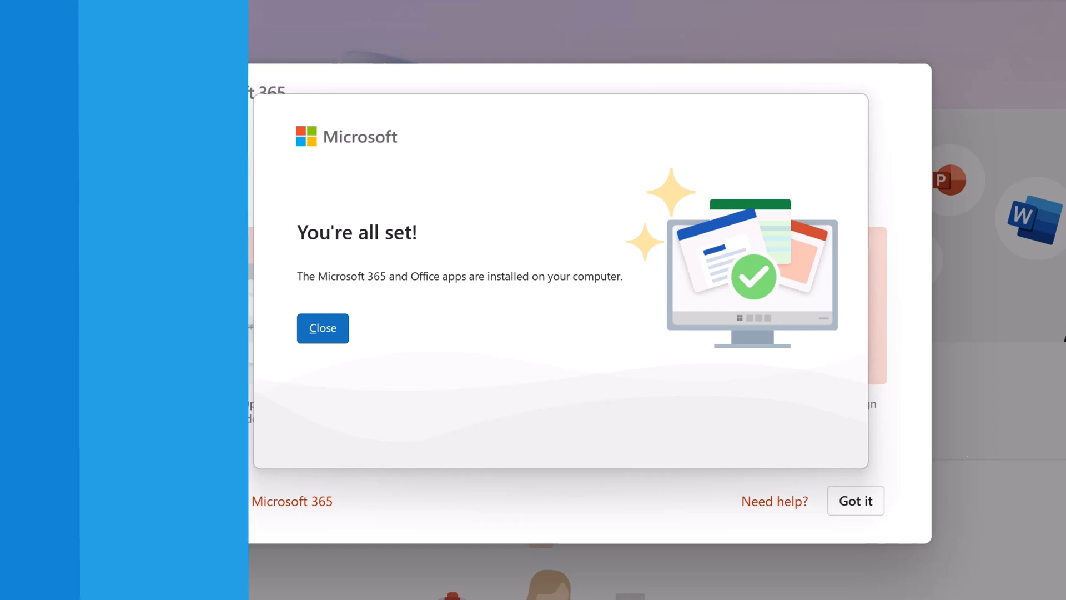
click(322, 328)
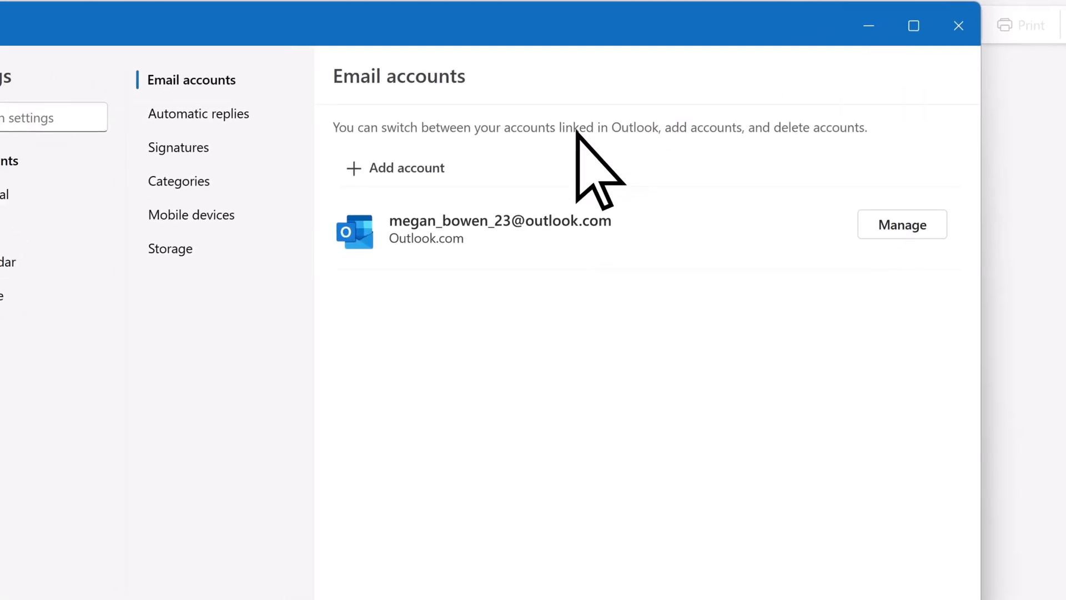
Add the business email address as another account in Outlook and sign in with its password.
click(394, 168)
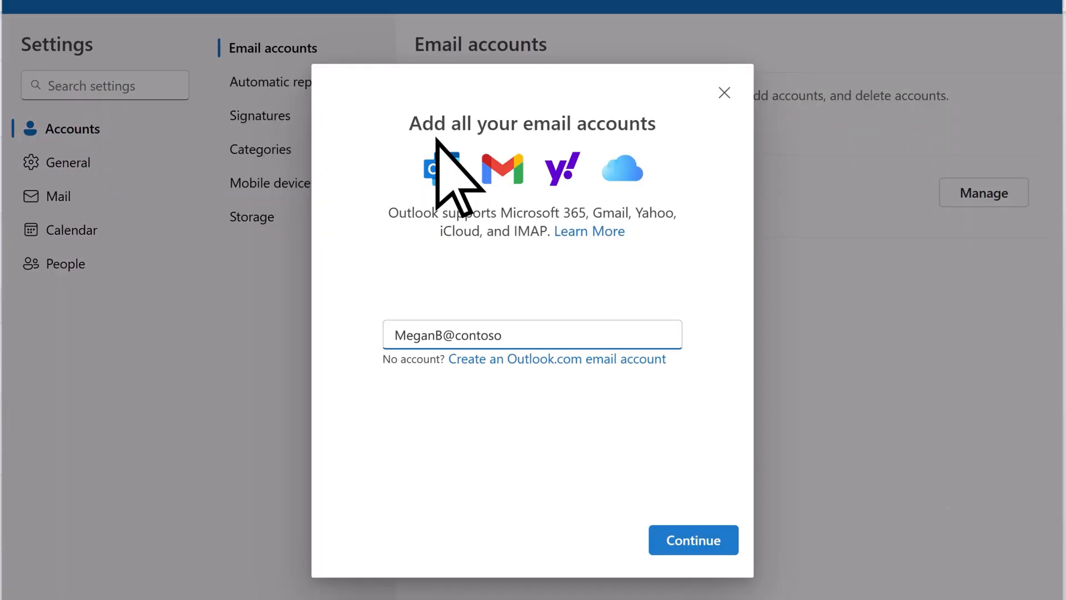
click(693, 539)
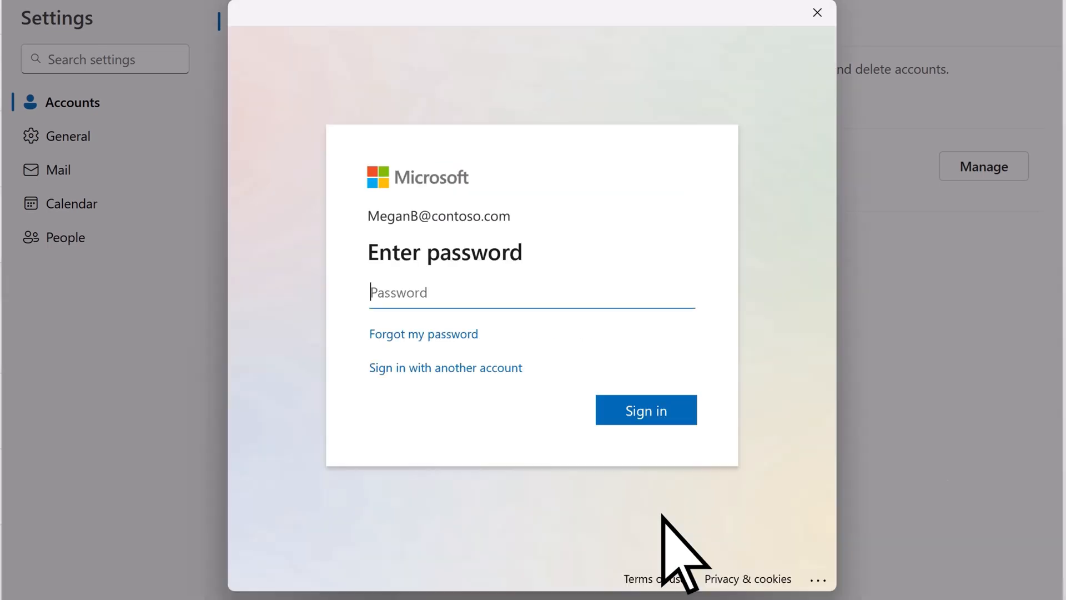
click(646, 410)
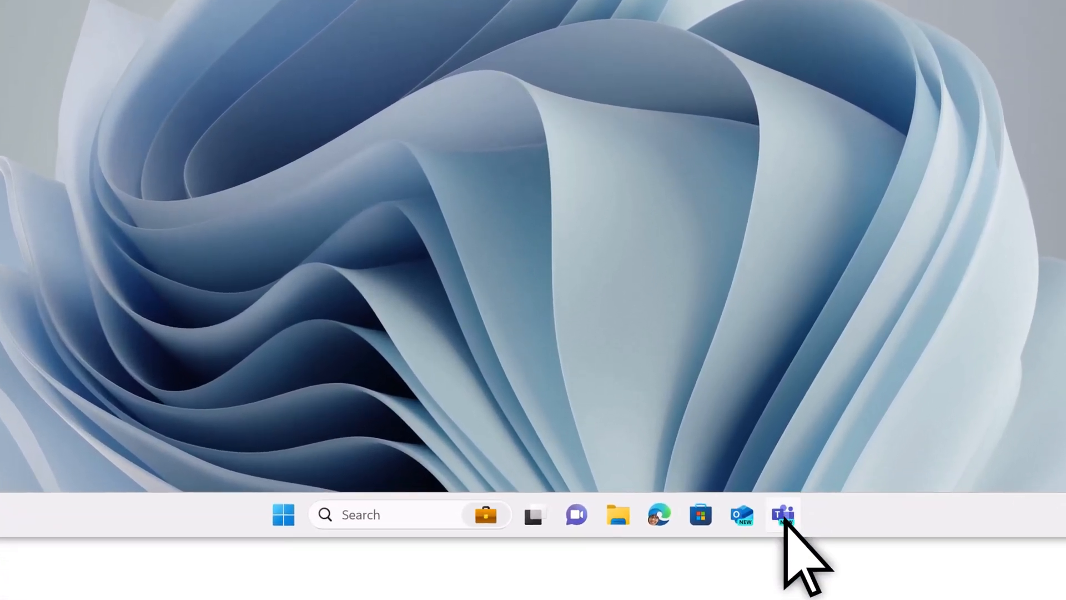
Launch Teams from the taskbar, view Chat, then switch to the list of teams and channels.
click(782, 515)
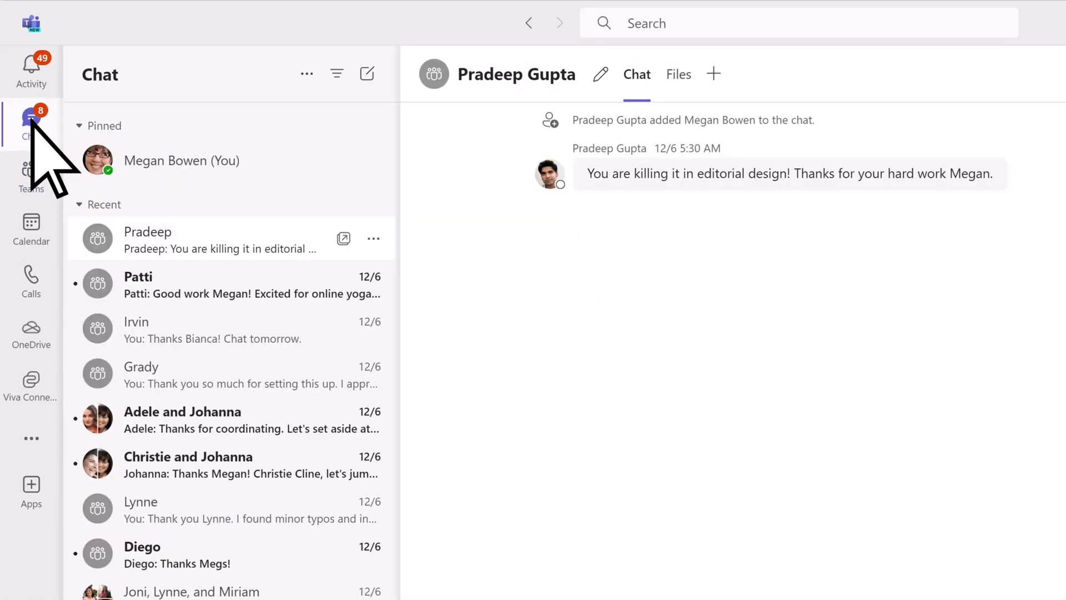
click(31, 175)
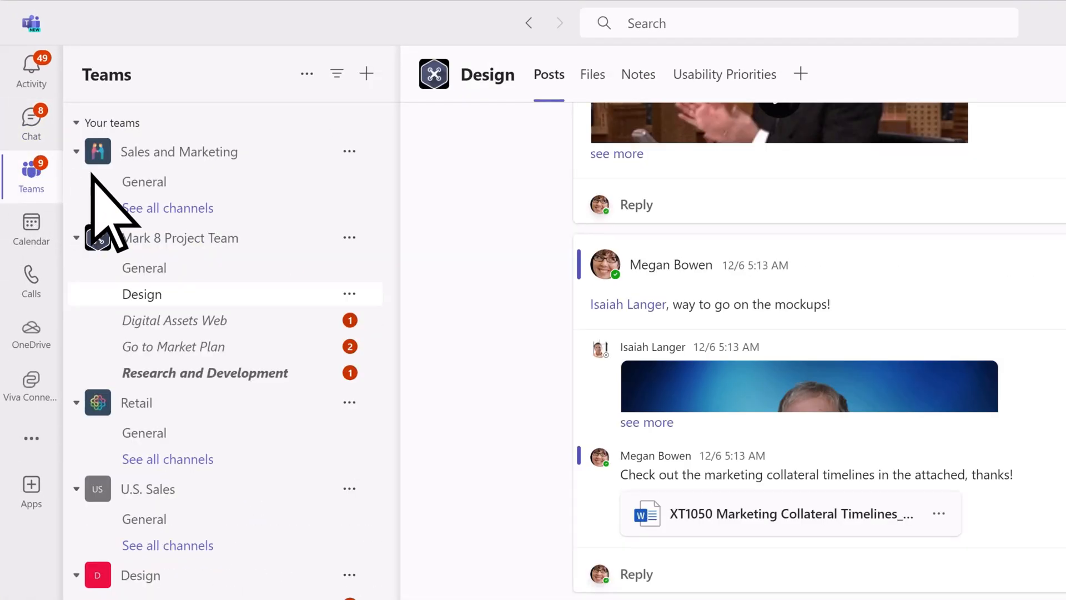
click(591, 73)
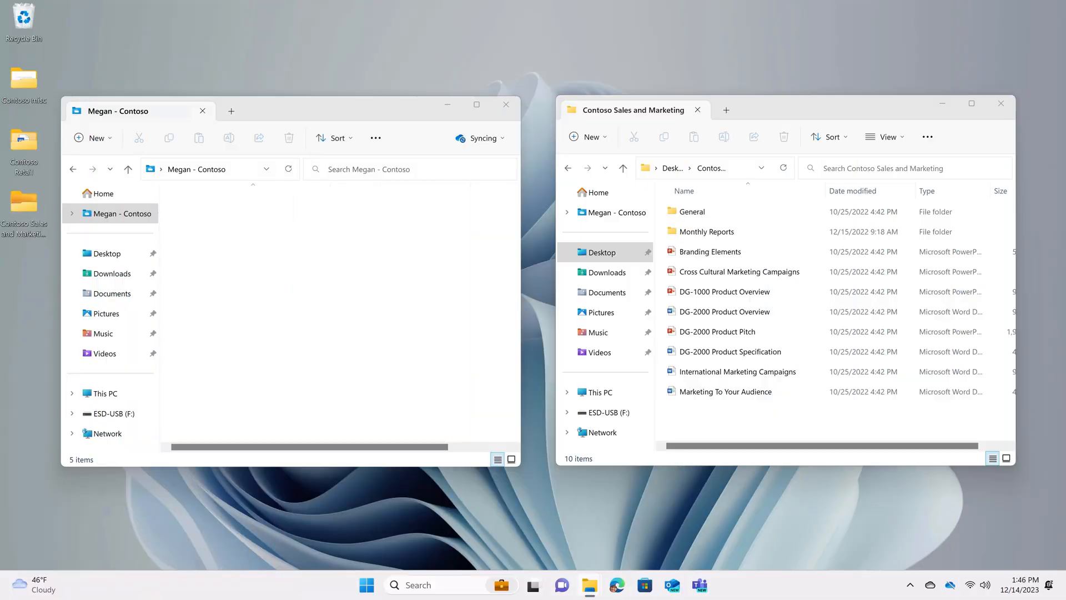
Show the OneDrive - Contoso folder and synced Sales and Marketing files side by side.
click(718, 330)
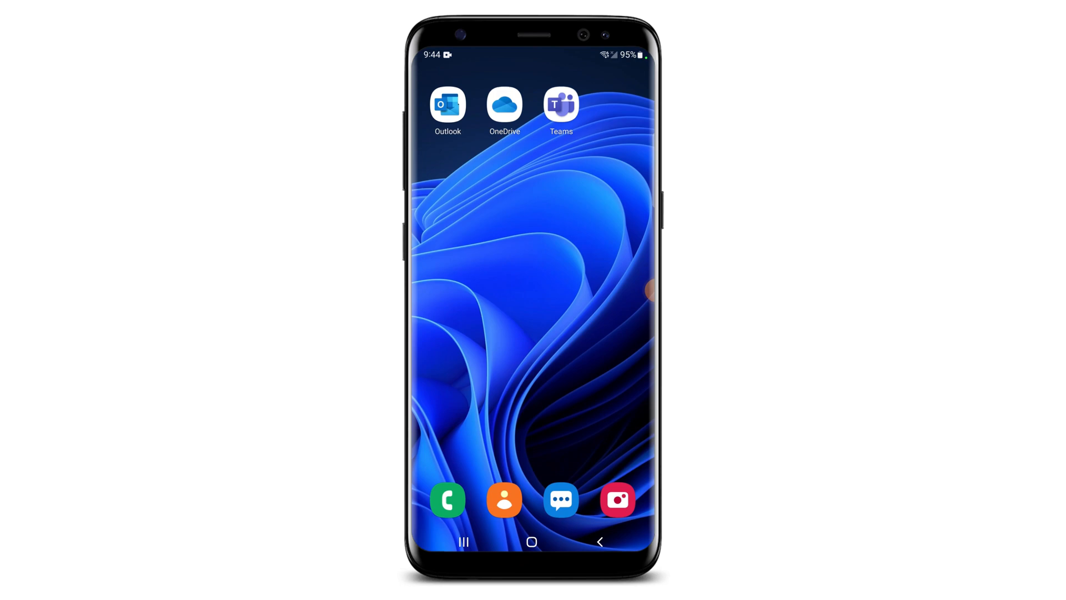
Launch OneDrive on the phone and confirm the business account on the Me page.
click(504, 104)
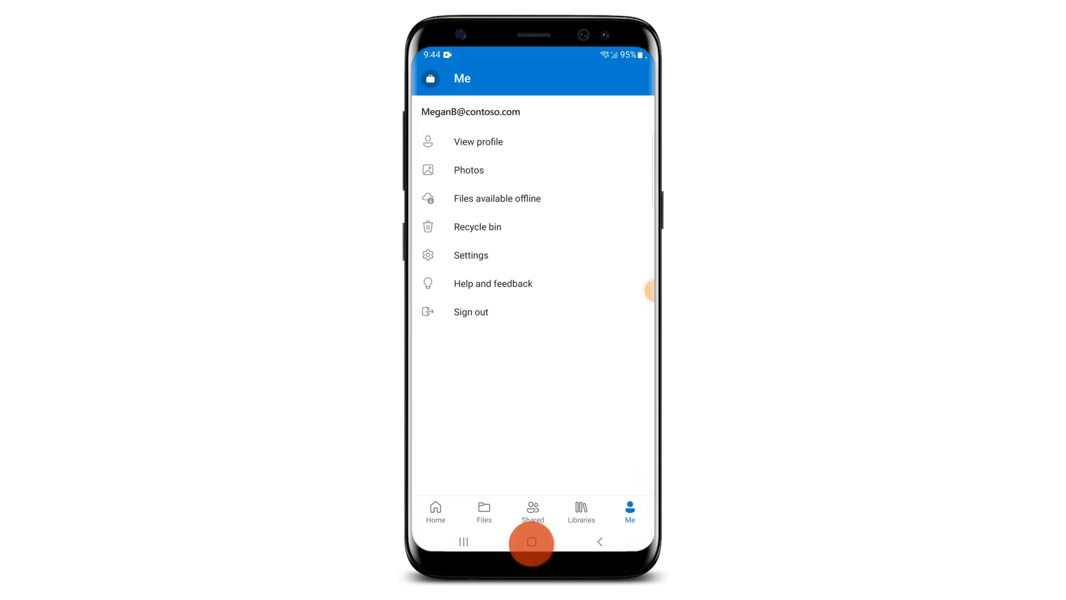